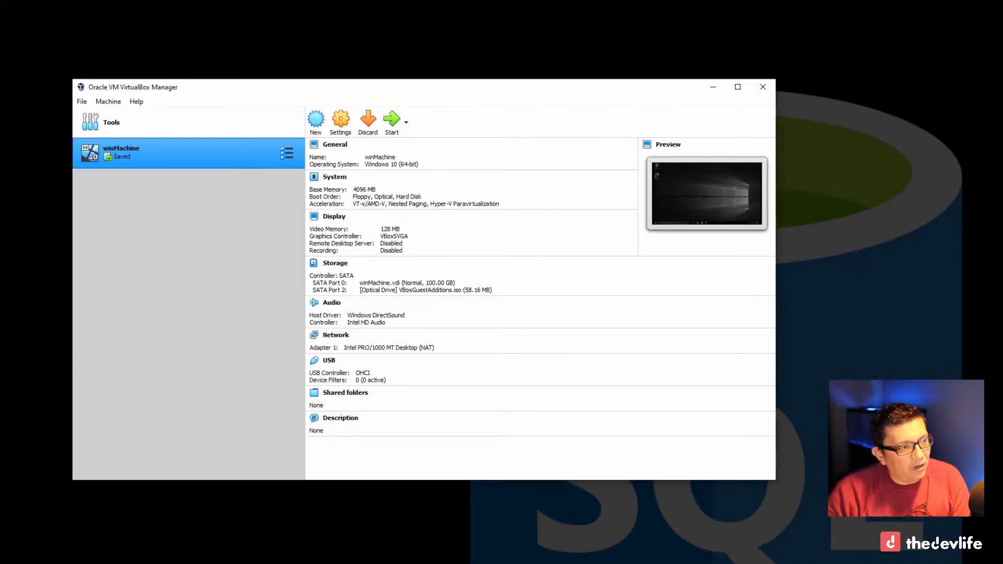
{"action": "mouse_move", "coordinate": [242, 307]}
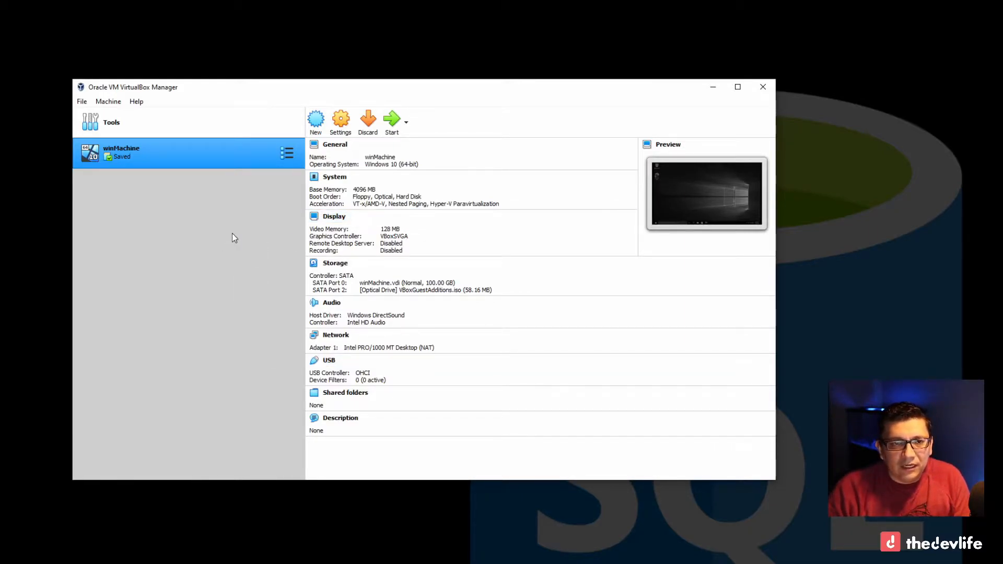
{"action": "mouse_move", "coordinate": [237, 162]}
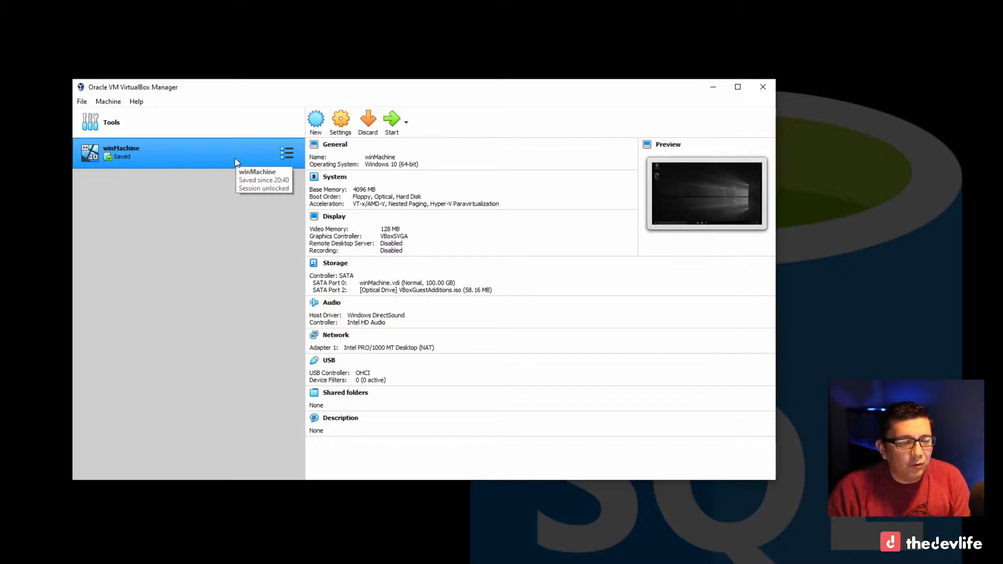
{"action": "mouse_move", "coordinate": [368, 119]}
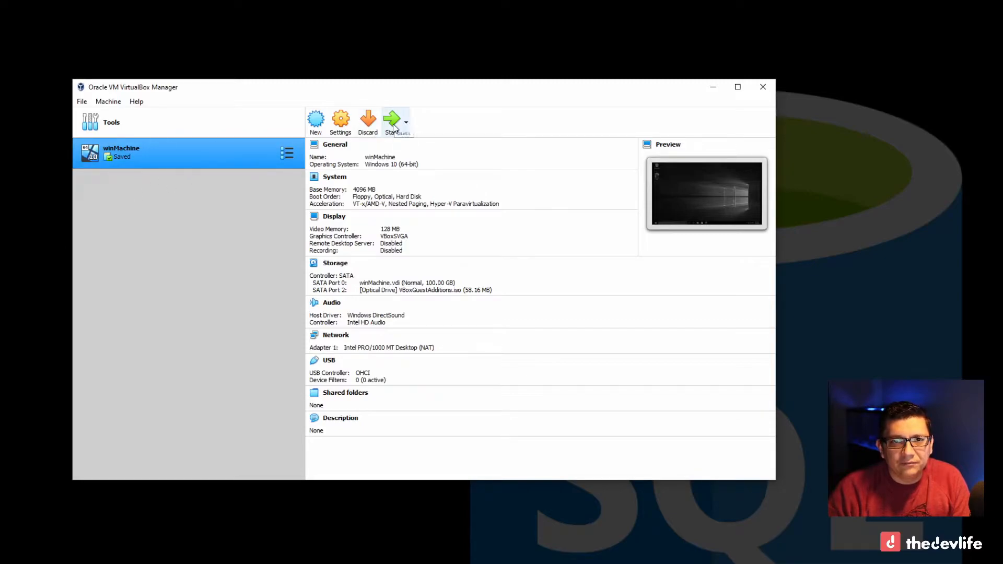
- Boot winMachine, maximize its window, and select the Microsoft Edge desktop shortcut
{"action": "left_click", "coordinate": [391, 122]}
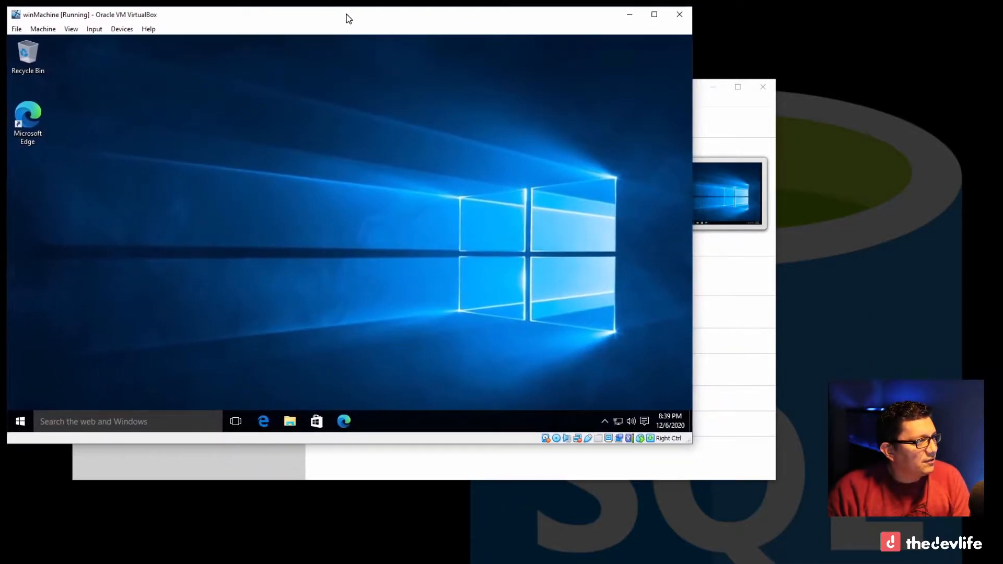
{"action": "left_click", "coordinate": [653, 14]}
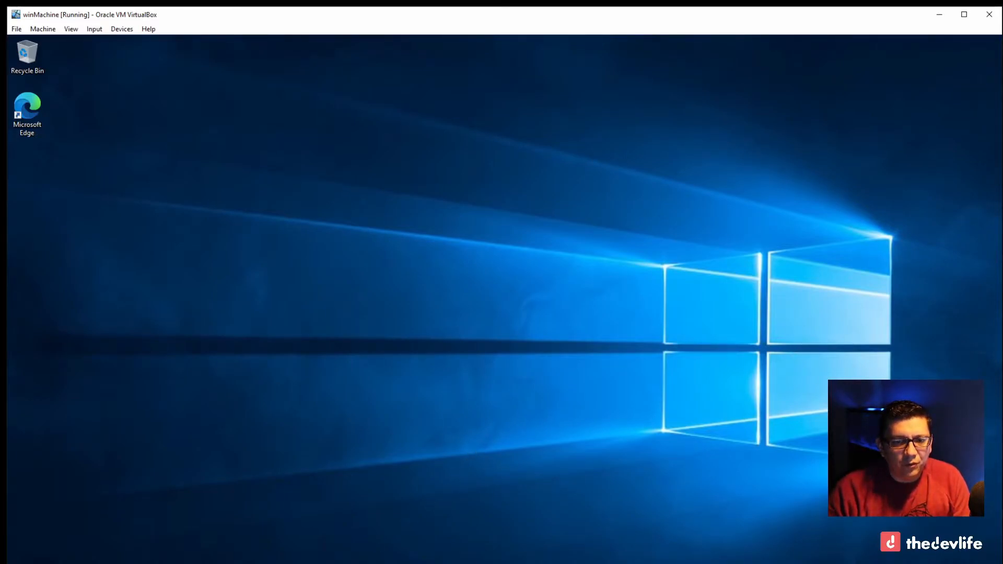
{"action": "left_click", "coordinate": [27, 114]}
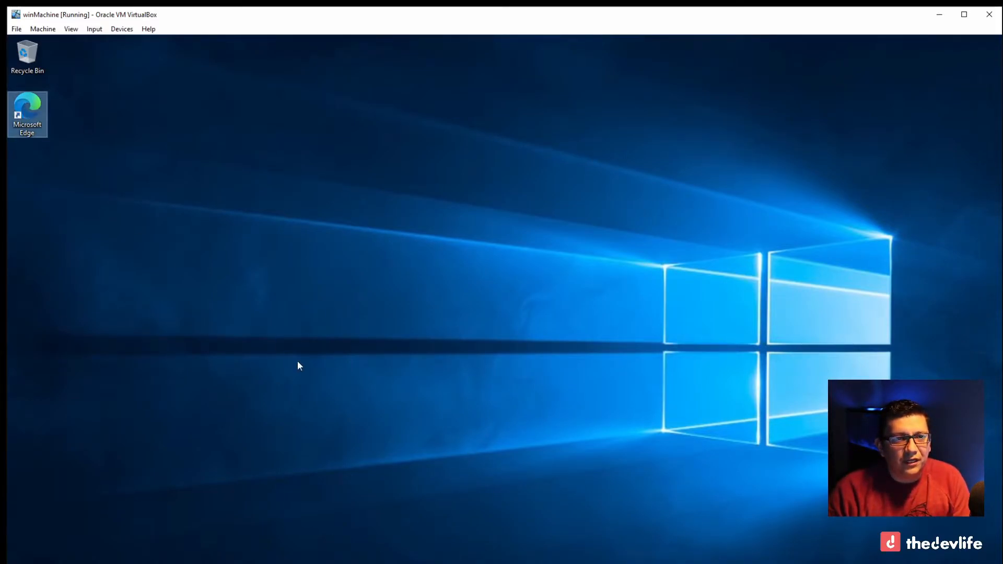
{"action": "double_click", "coordinate": [27, 115]}
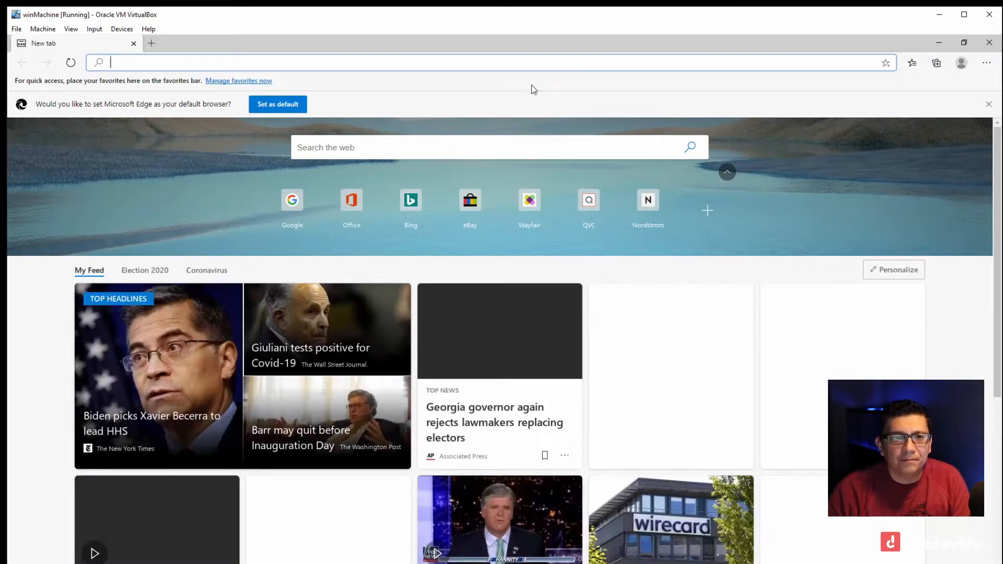
{"action": "left_click", "coordinate": [989, 103]}
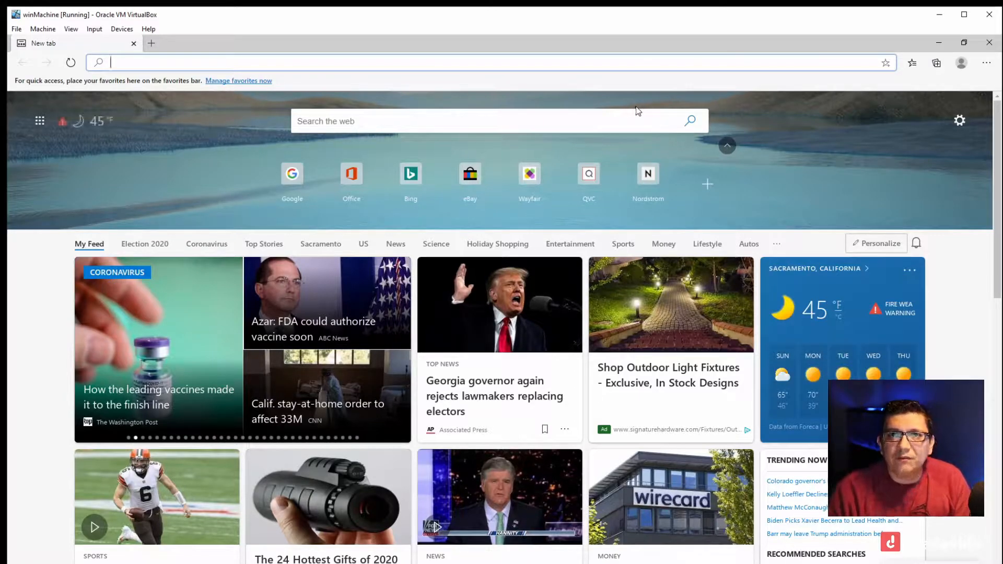
{"action": "left_click", "coordinate": [988, 43]}
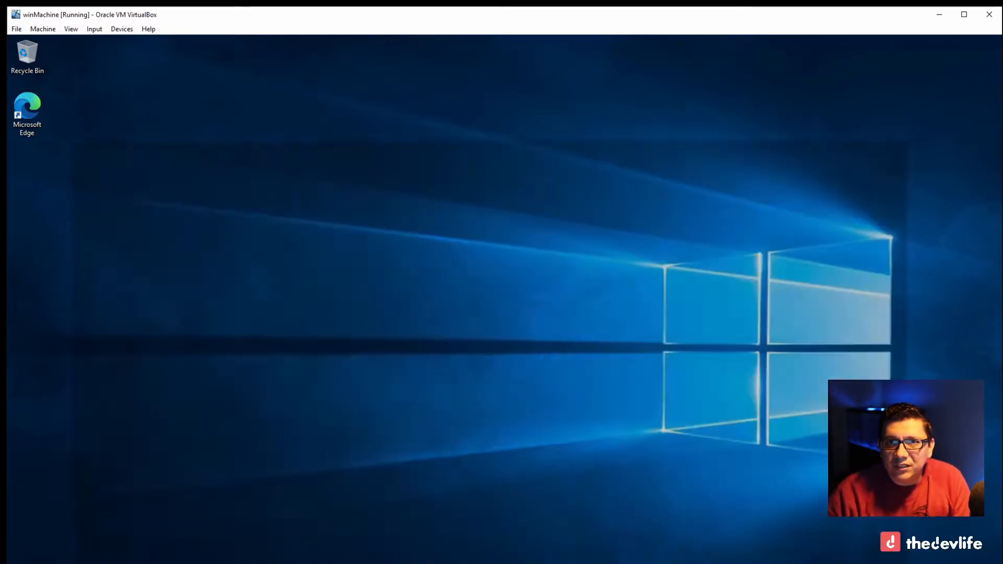
- Launch Edge and Google 'sql server express 2019'
{"action": "double_click", "coordinate": [27, 110]}
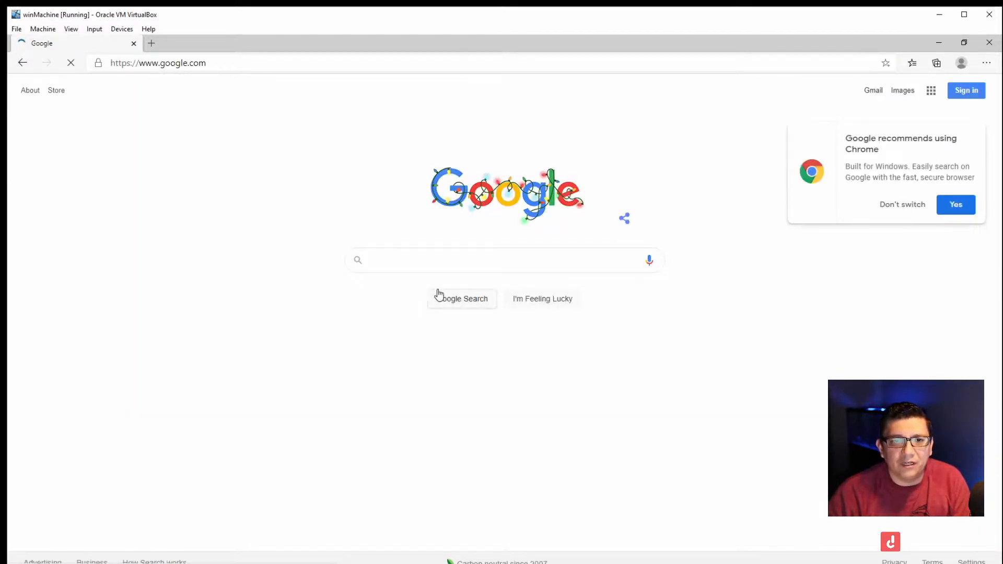
{"action": "left_click", "coordinate": [504, 259]}
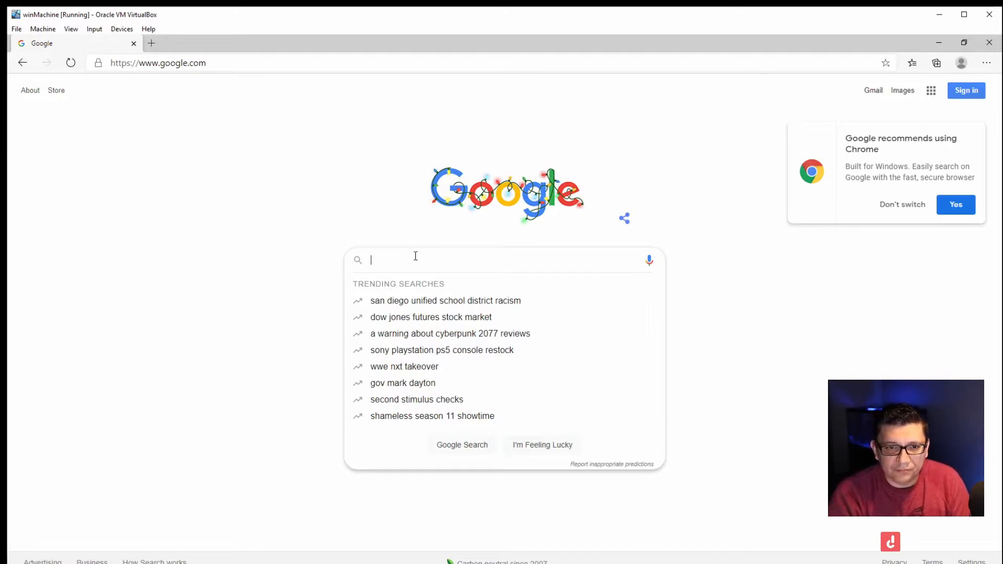
{"action": "type", "text": "sql server e"}
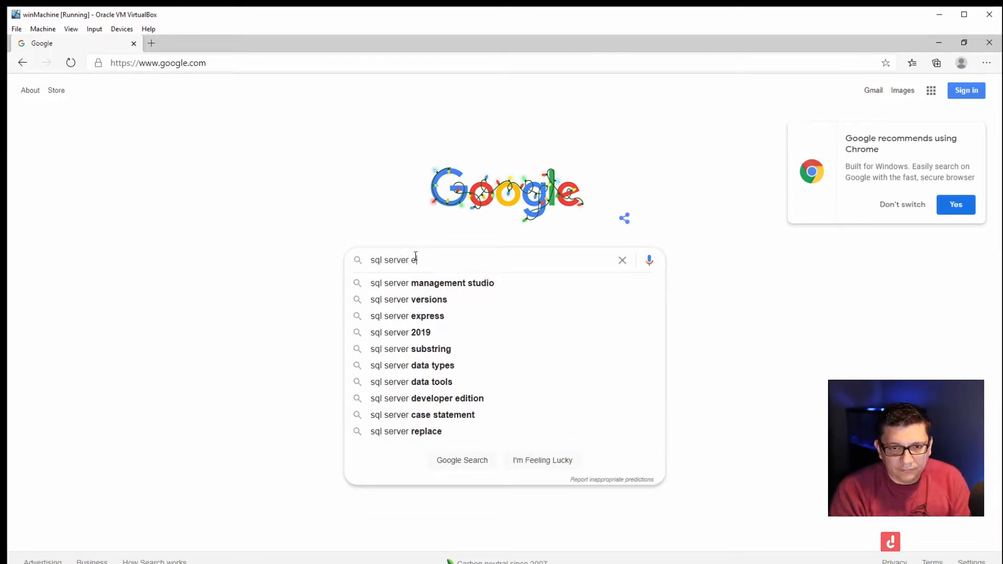
{"action": "type", "text": "xpress"}
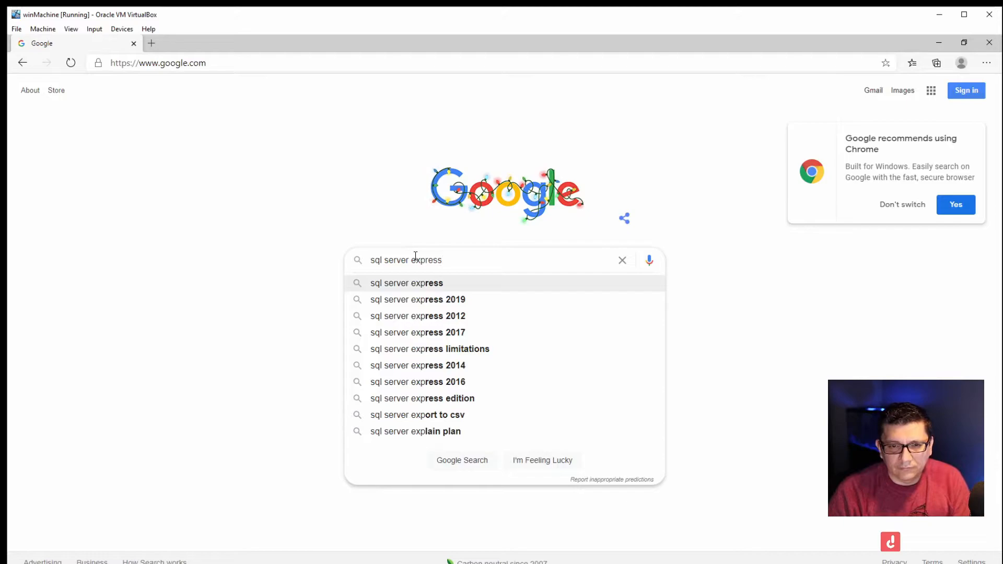
{"action": "left_click", "coordinate": [417, 299]}
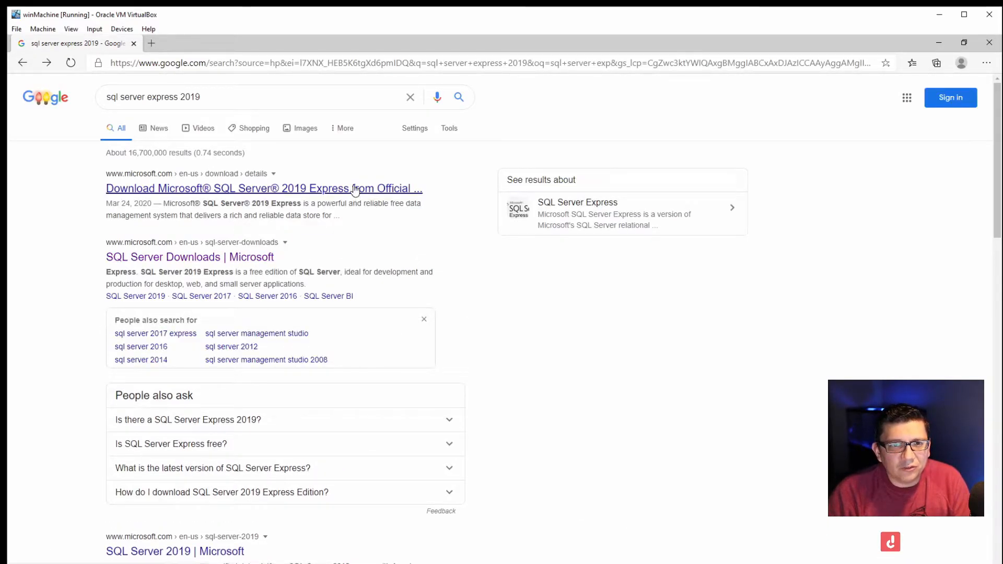
- Open the microsoft.com SQL Server 2019 Express result and scroll down the page
{"action": "left_click", "coordinate": [263, 188]}
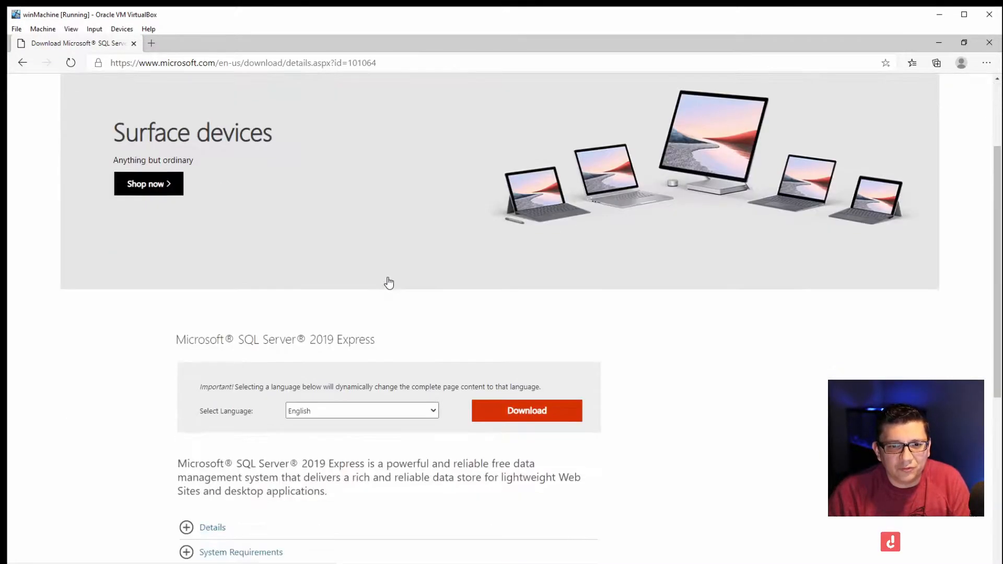
{"action": "scroll", "scroll_direction": "down", "scroll_amount": 3}
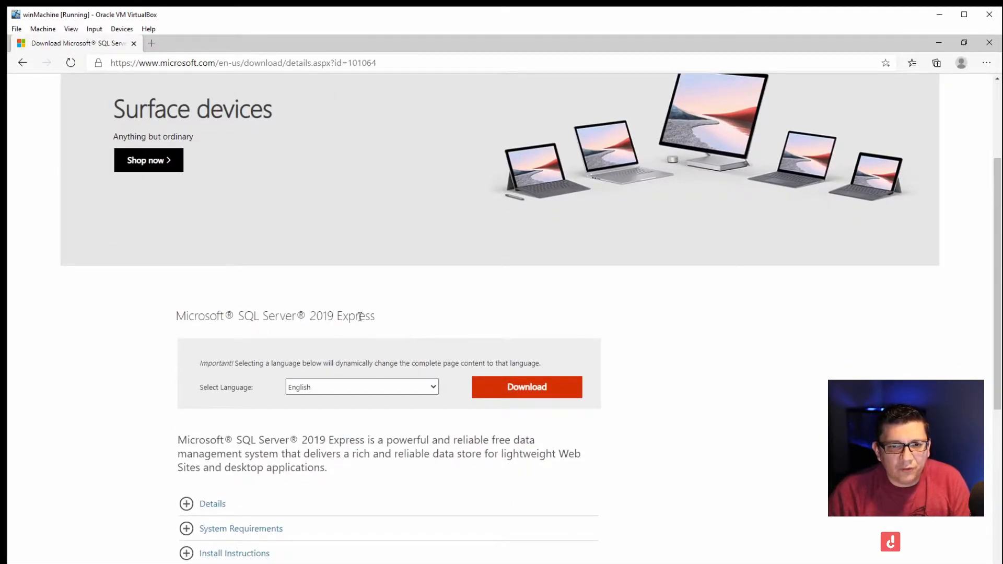
{"action": "scroll", "scroll_direction": "down", "scroll_amount": 3}
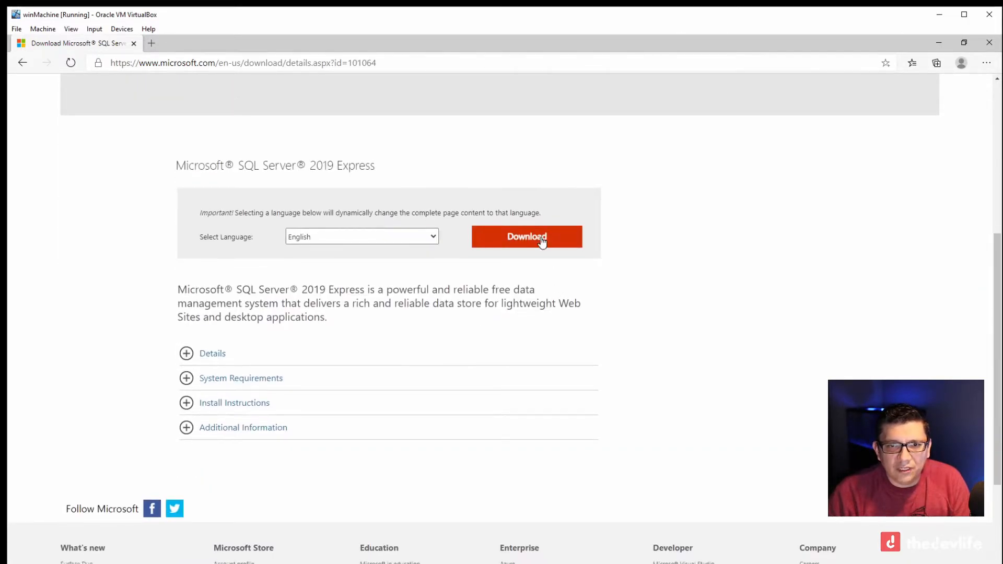
- Download the SQL Server 2019 Express installer, run it, and approve the UAC prompt
{"action": "left_click", "coordinate": [527, 236]}
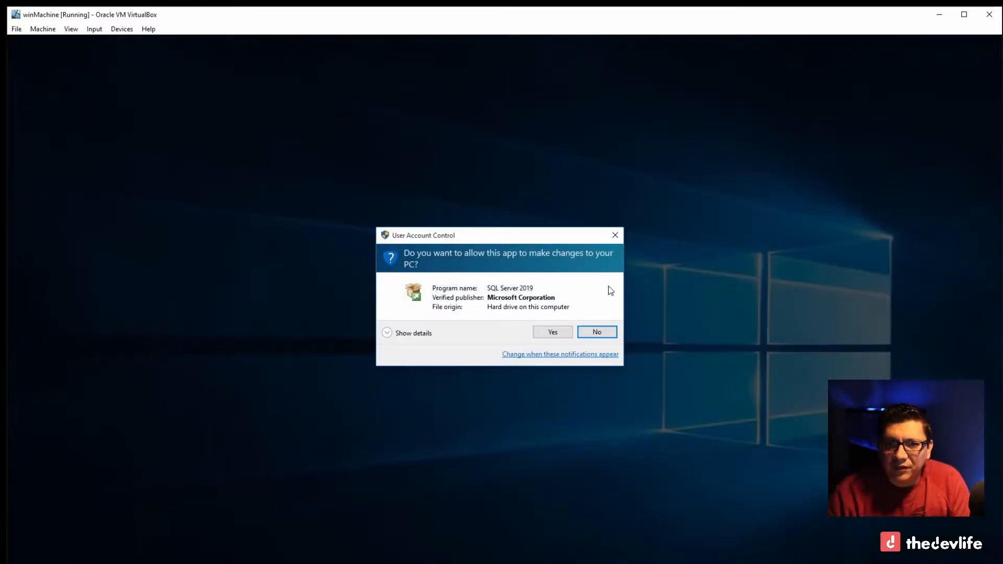
{"action": "left_click", "coordinate": [551, 331]}
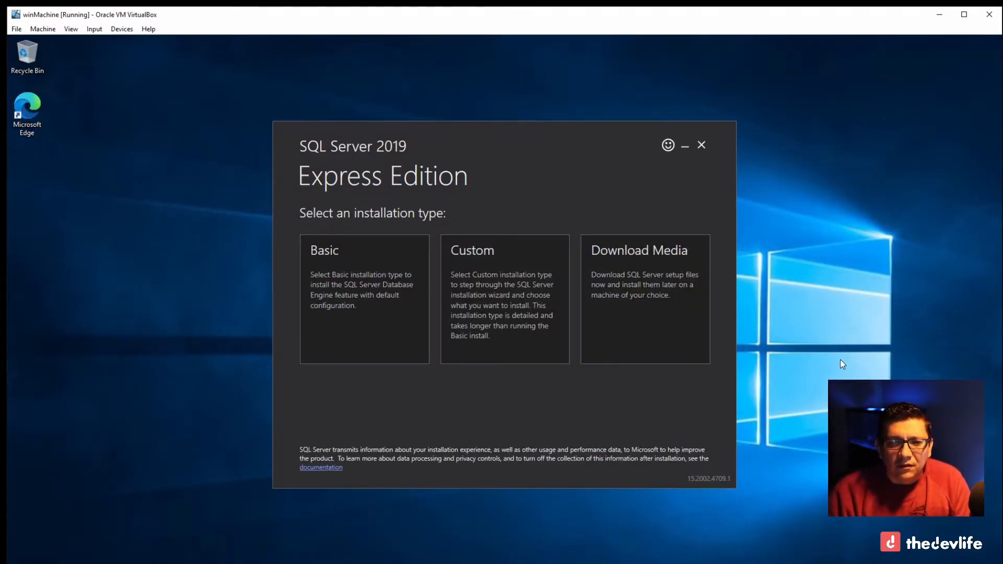
{"action": "mouse_move", "coordinate": [364, 386]}
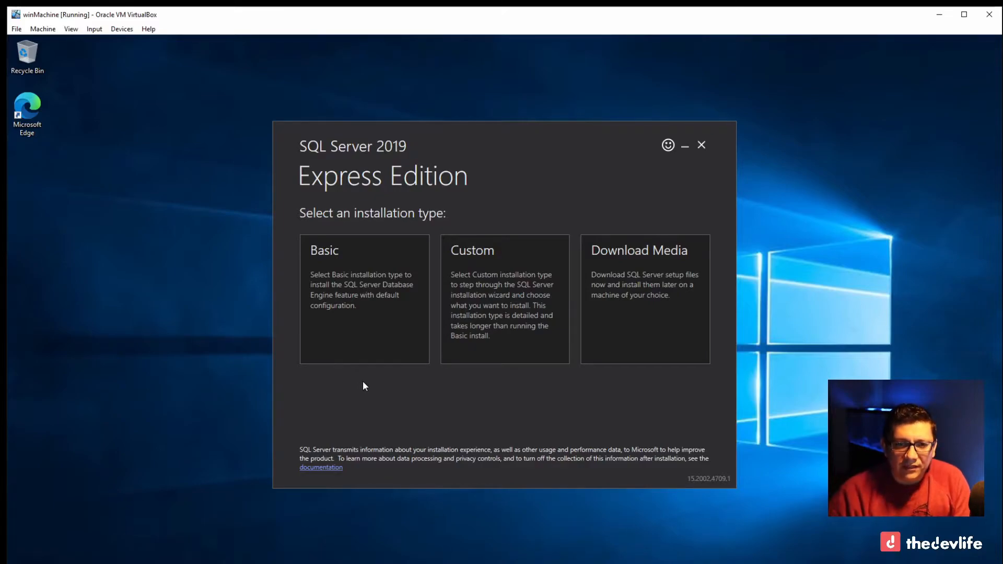
{"action": "mouse_move", "coordinate": [352, 305]}
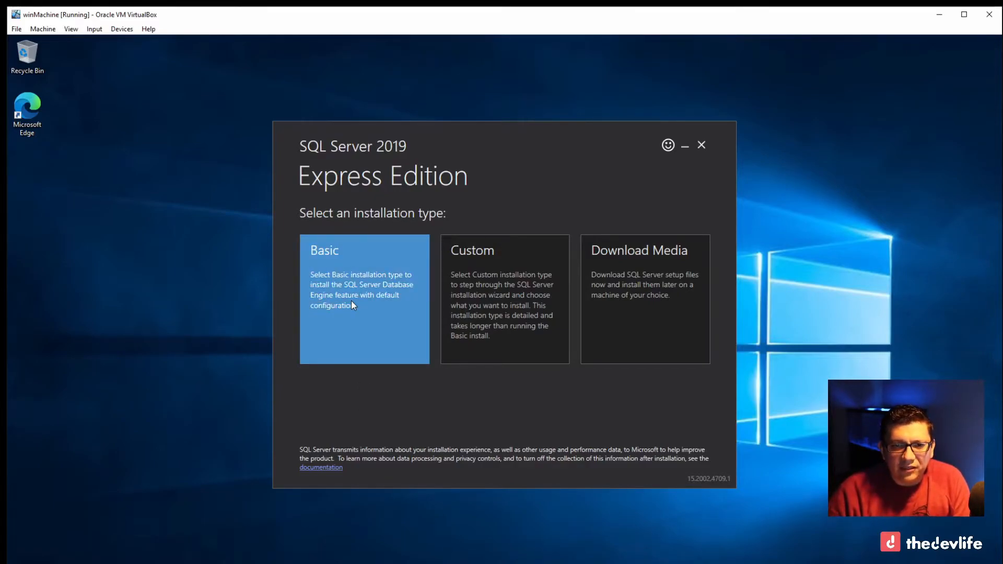
- Choose the Basic installation type and accept the license terms
{"action": "left_click", "coordinate": [364, 298]}
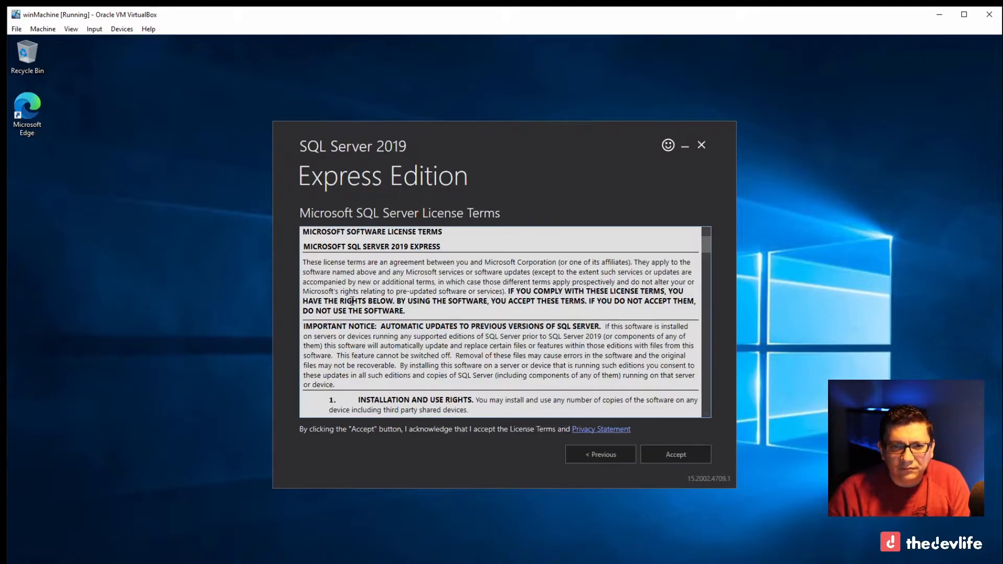
{"action": "left_click", "coordinate": [675, 454]}
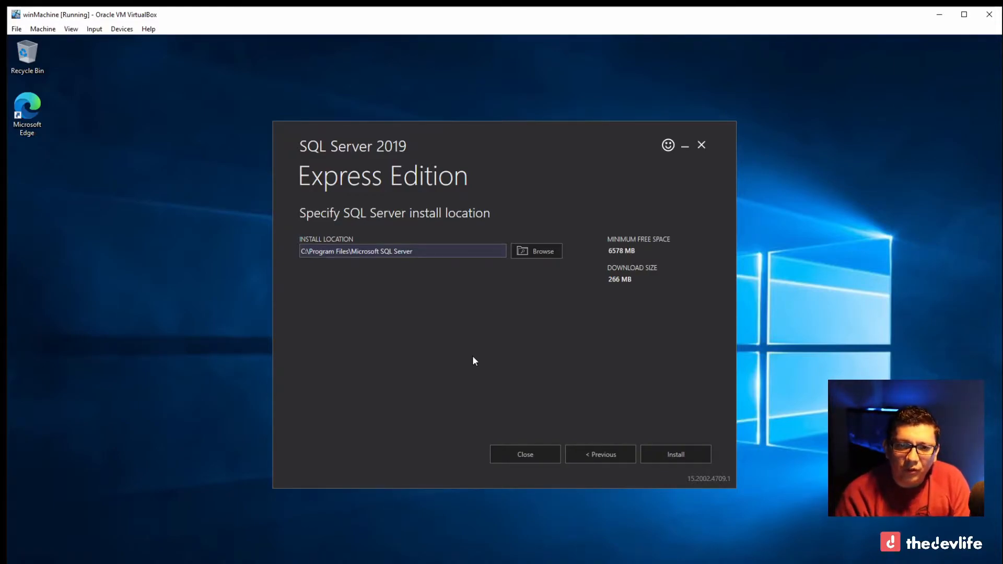
- Install SQL Server Express to the default folder and wait for completion
{"action": "left_click", "coordinate": [675, 454]}
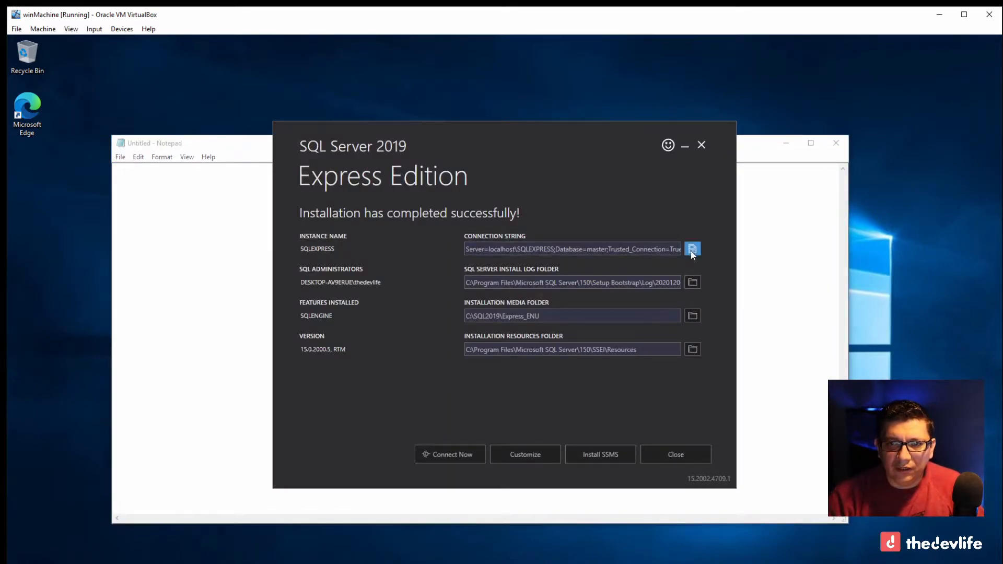
- Paste 'Server=localhost\SQLEXPRESS;Database=master;Trusted_Connection=True;' into Notepad
{"action": "left_click", "coordinate": [674, 454]}
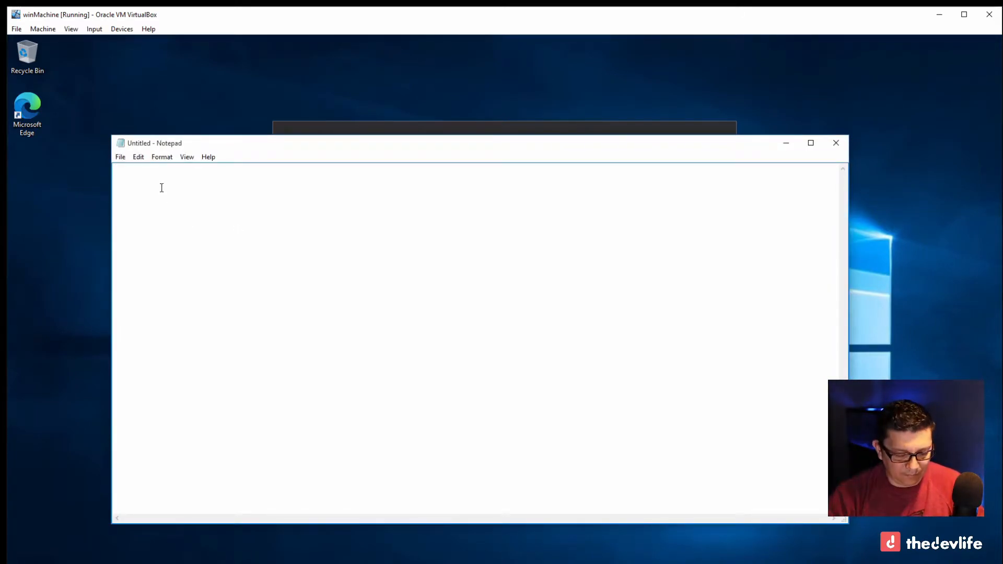
{"action": "type", "text": "Server=localhost\\SQLEXPRESS;Database=master;Trusted_Connection=True;"}
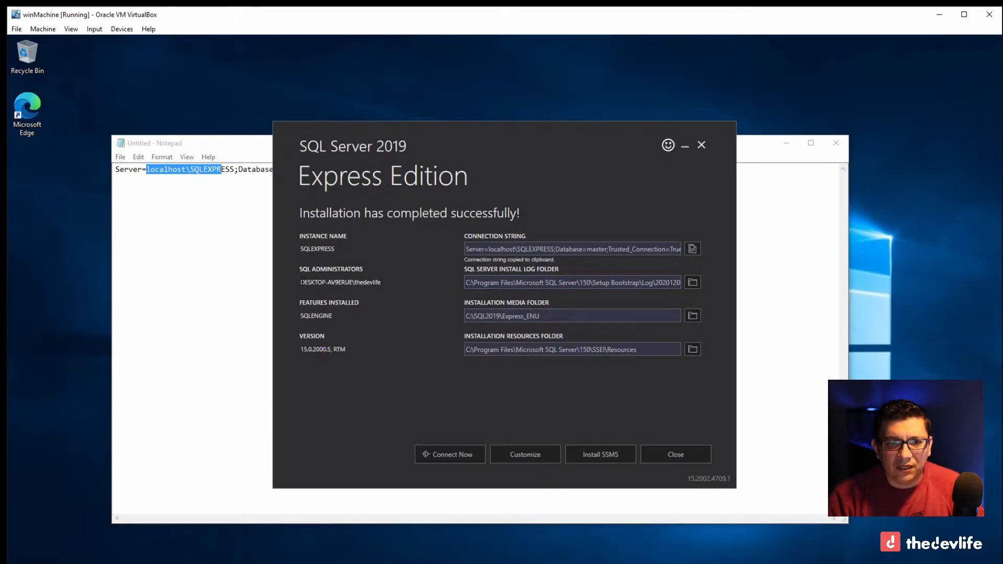
{"action": "double_click", "coordinate": [340, 282]}
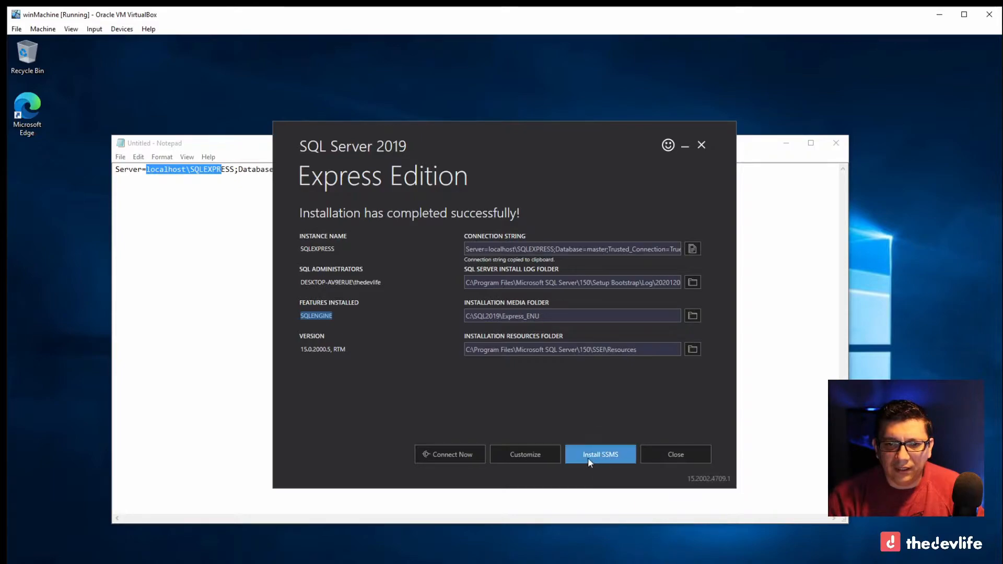
{"action": "mouse_move", "coordinate": [600, 454]}
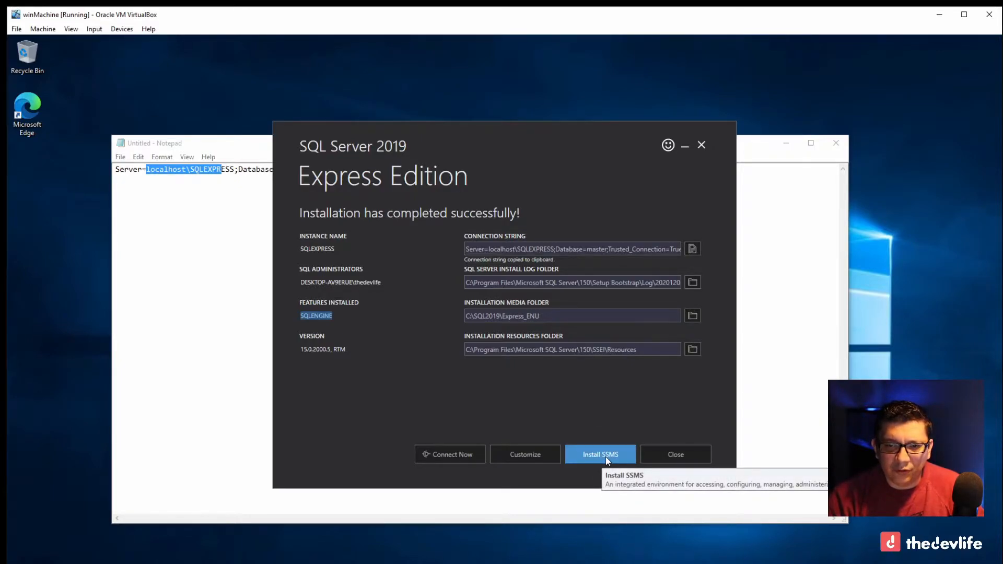
{"action": "mouse_move", "coordinate": [600, 454]}
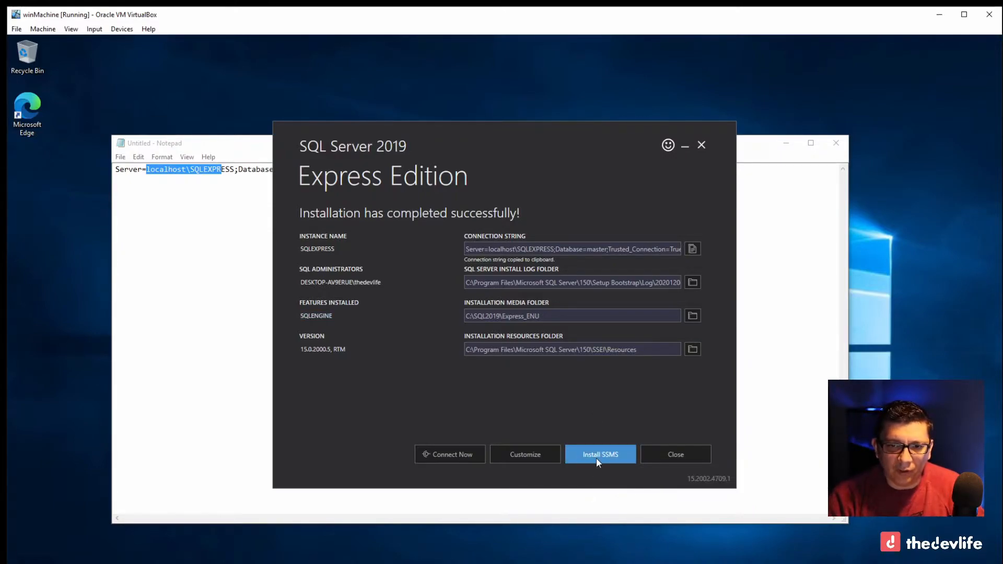
- Open the Install SSMS link in Microsoft Edge and start downloading SSMS-Setup-ENU.exe
{"action": "left_click", "coordinate": [599, 454]}
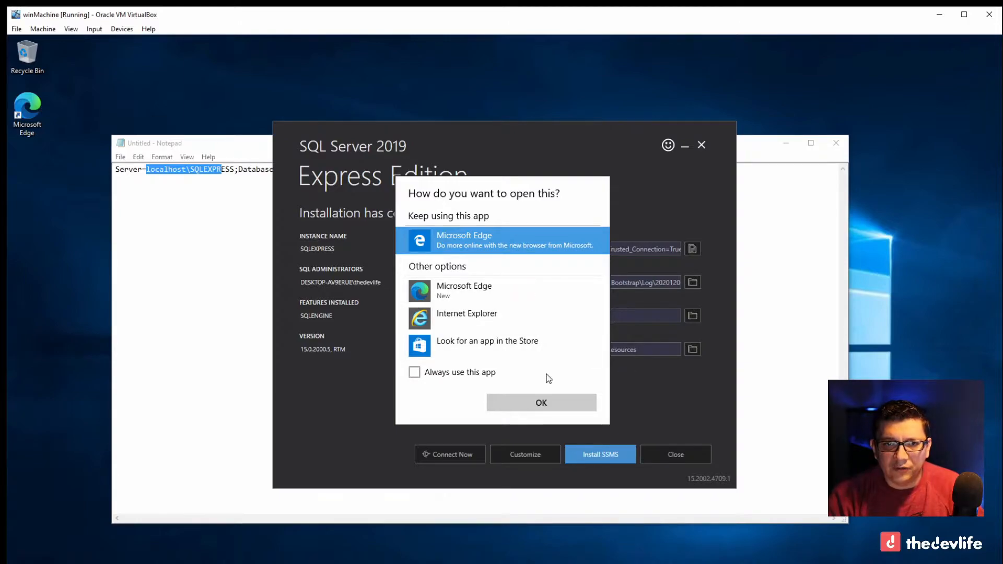
{"action": "left_click", "coordinate": [540, 402]}
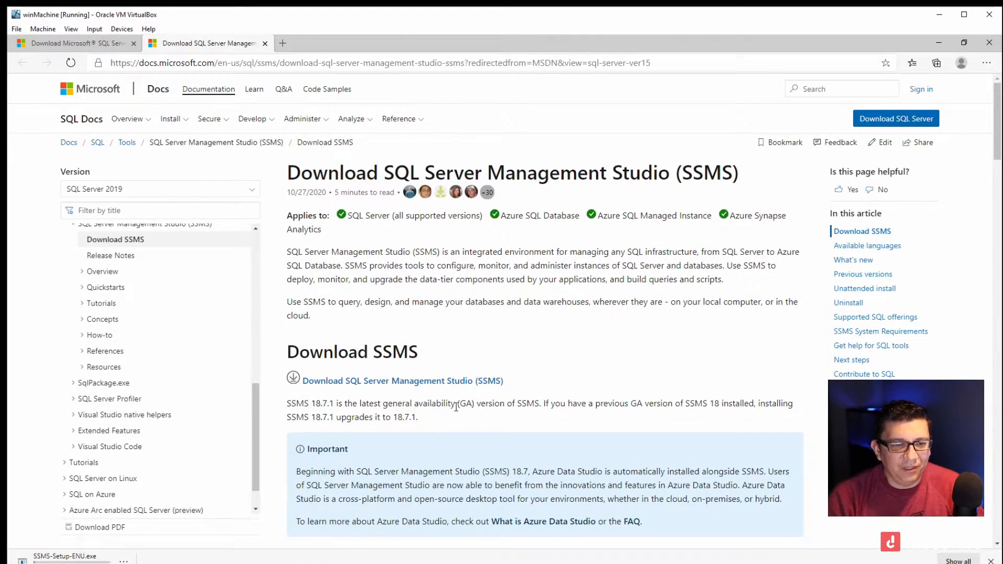
{"action": "mouse_move", "coordinate": [575, 392]}
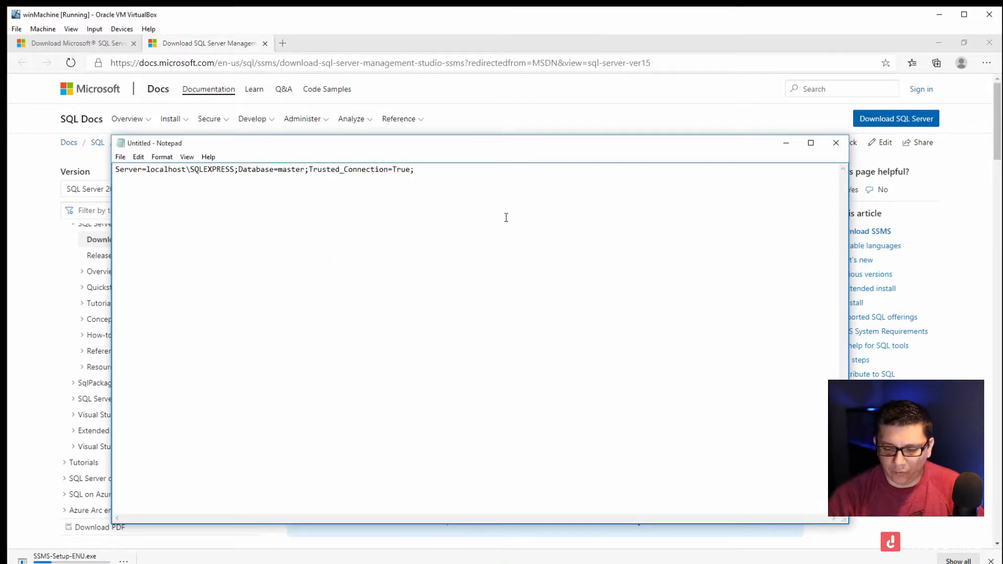
{"action": "mouse_move", "coordinate": [364, 371]}
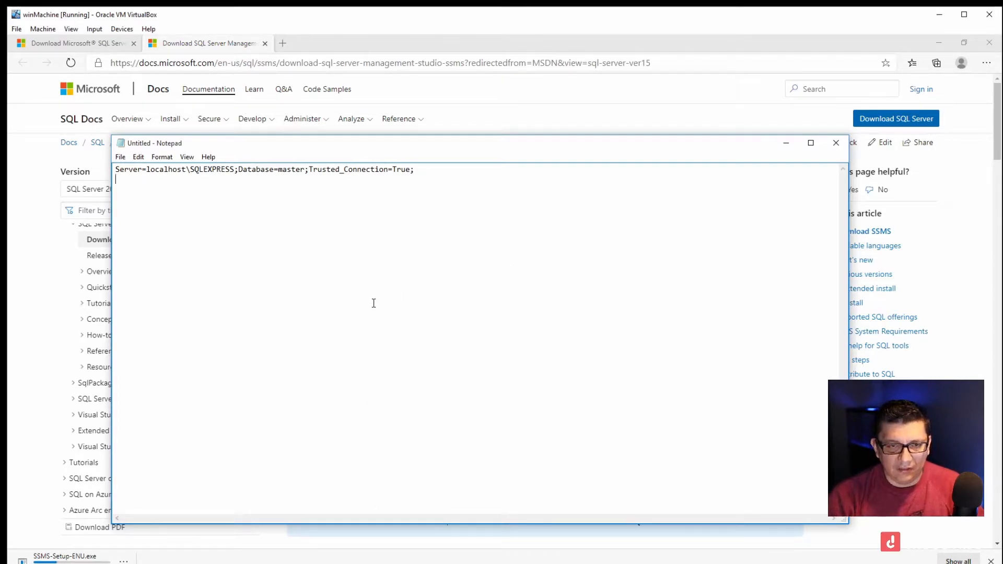
- Close Notepad, saving the note as 'sql server' on the Desktop, and minimize Edge
{"action": "left_click", "coordinate": [834, 143]}
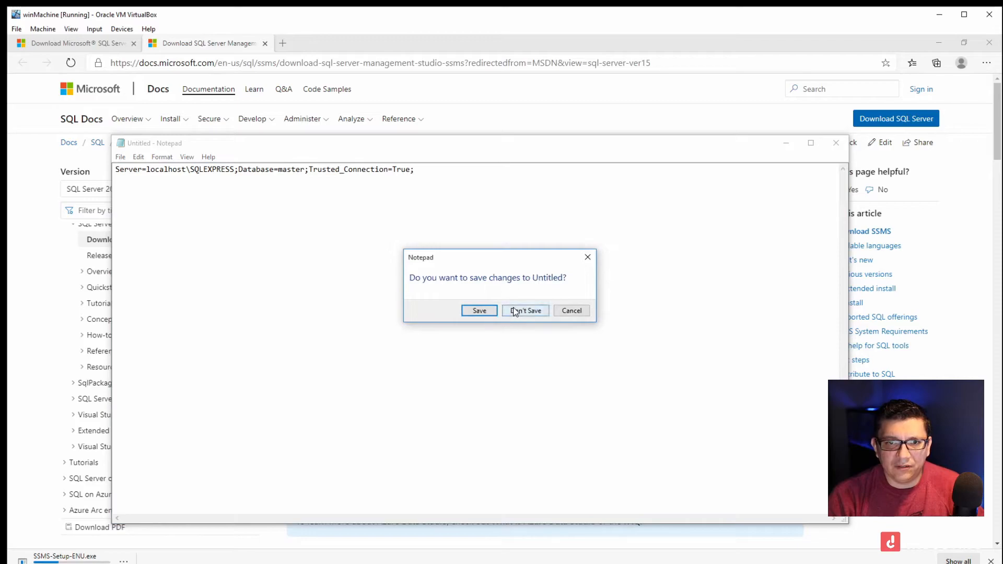
{"action": "left_click", "coordinate": [478, 310]}
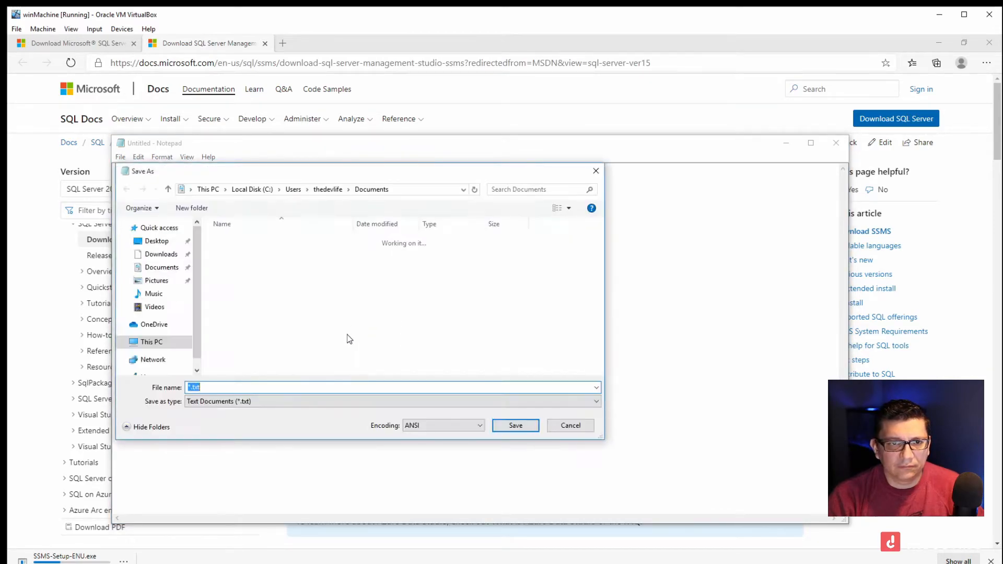
{"action": "left_click", "coordinate": [568, 425]}
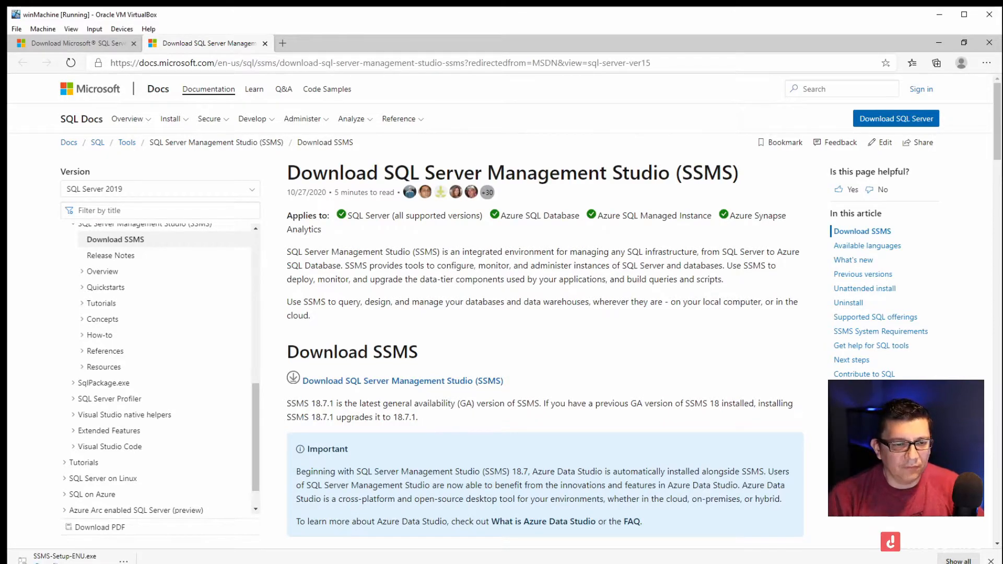
{"action": "left_click", "coordinate": [60, 555]}
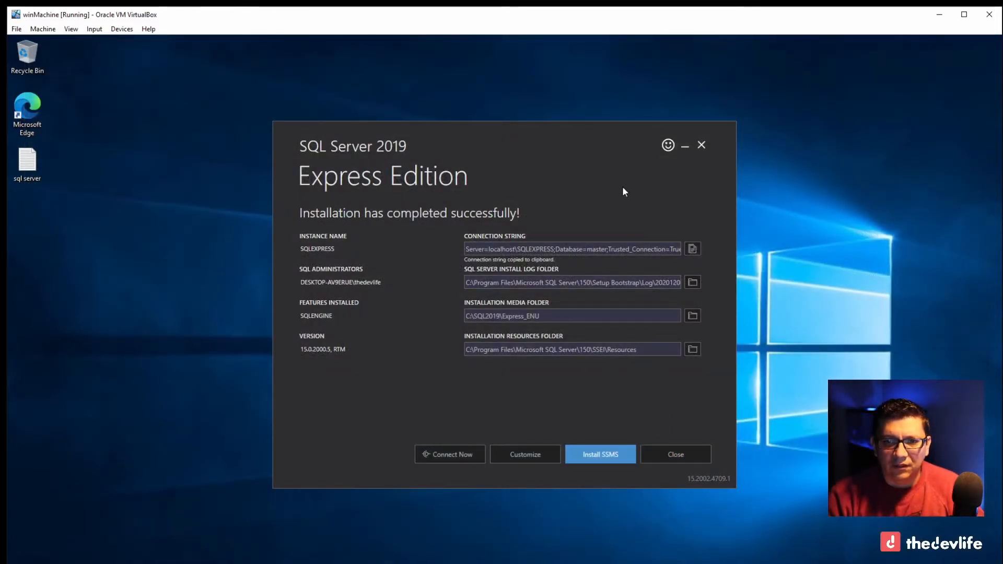
- Run SSMS-Setup-ENU.exe with UAC approval and exit the SQL Server installer
{"action": "left_click", "coordinate": [599, 454]}
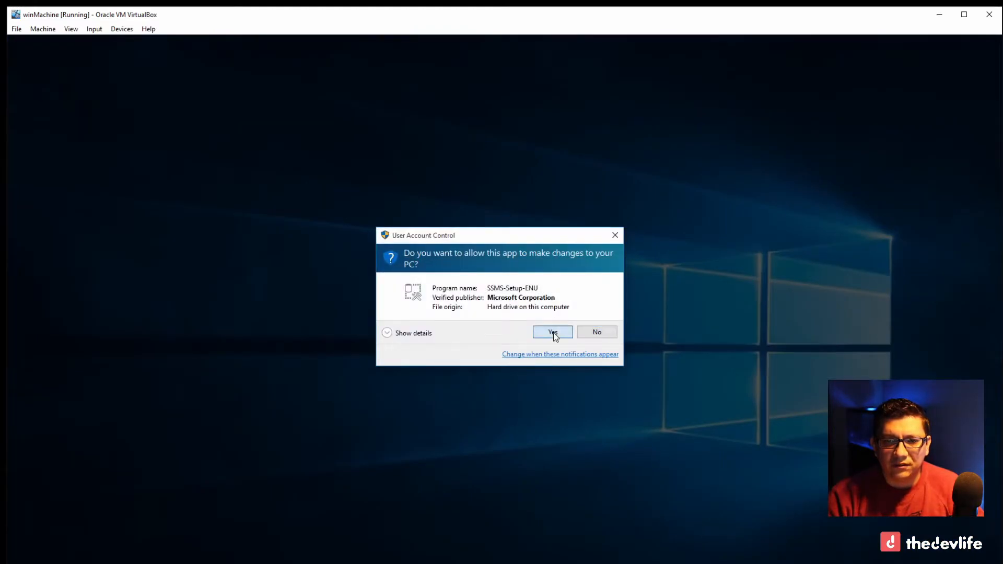
{"action": "left_click", "coordinate": [552, 332]}
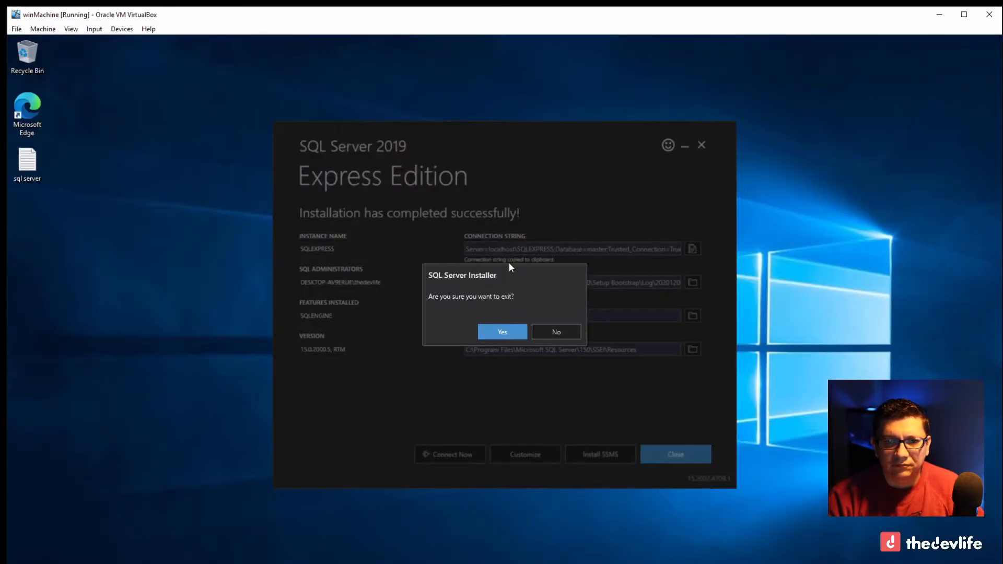
{"action": "left_click", "coordinate": [502, 331]}
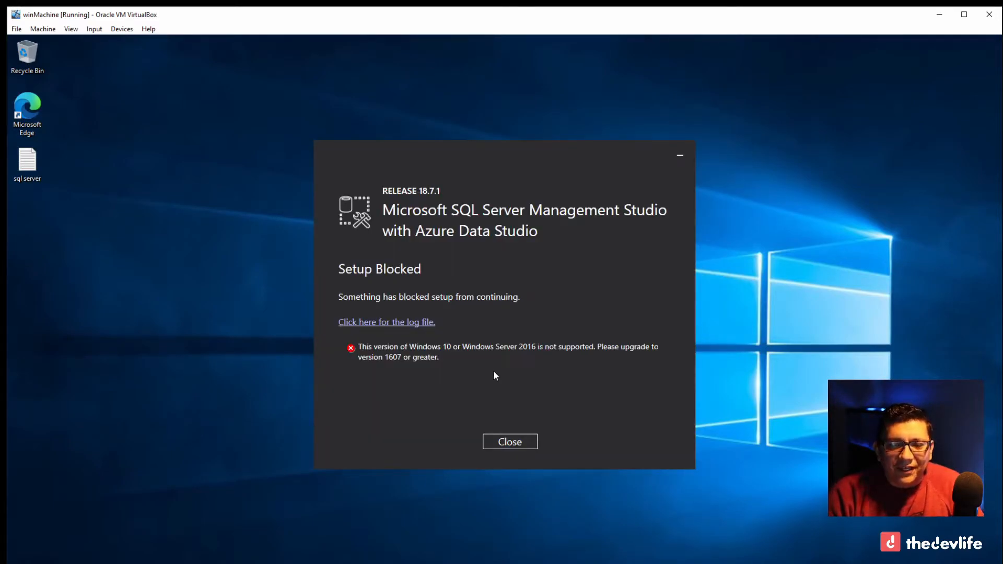
{"action": "mouse_move", "coordinate": [509, 442]}
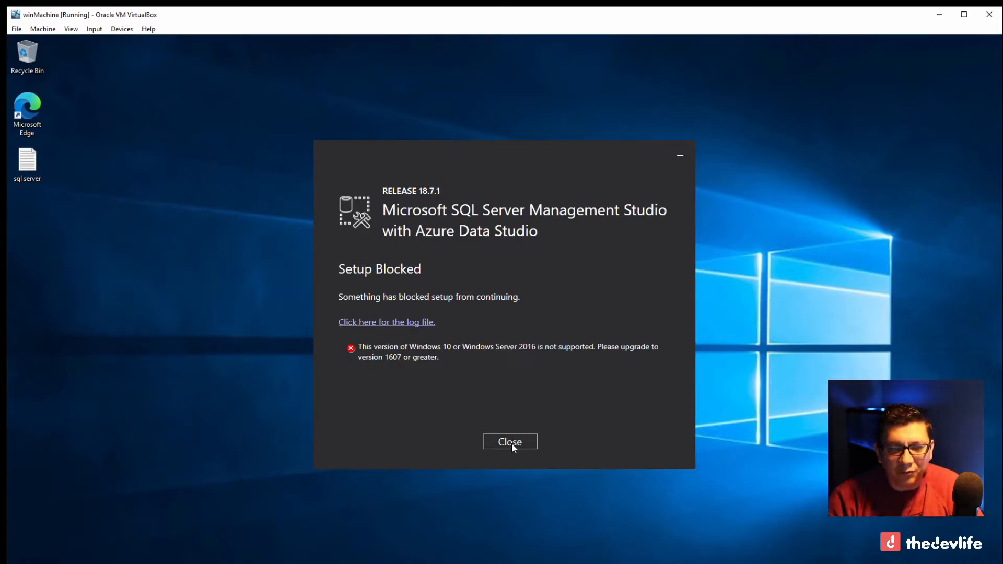
- Close the Setup Blocked dialog and open Windows Settings from the Start menu
{"action": "left_click", "coordinate": [510, 442]}
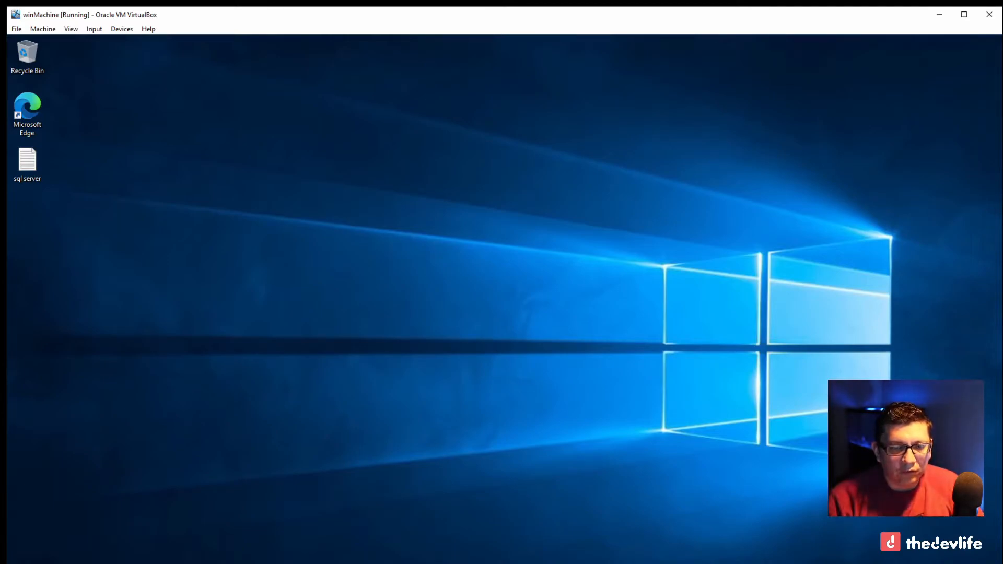
{"action": "mouse_move", "coordinate": [637, 265]}
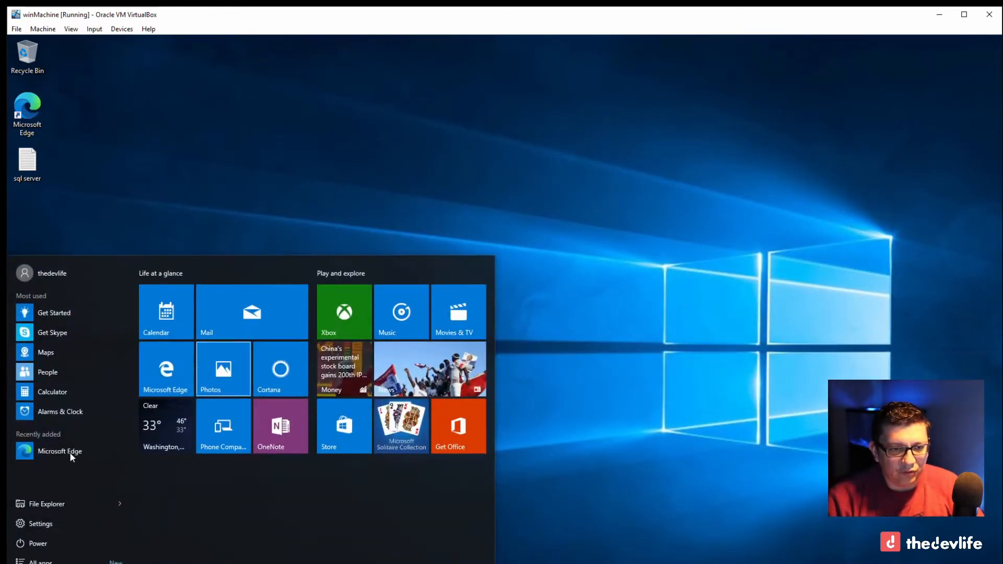
{"action": "left_click", "coordinate": [41, 524]}
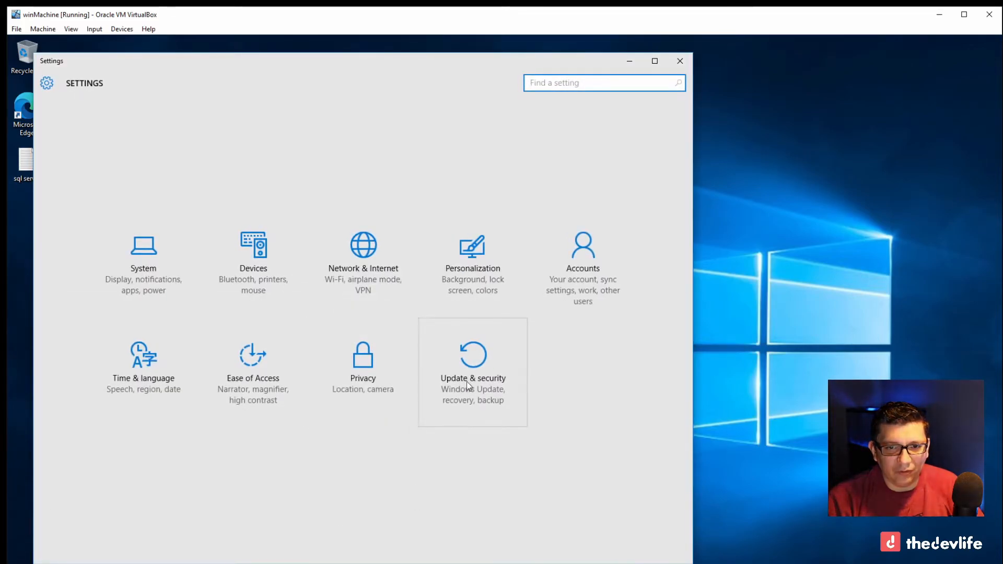